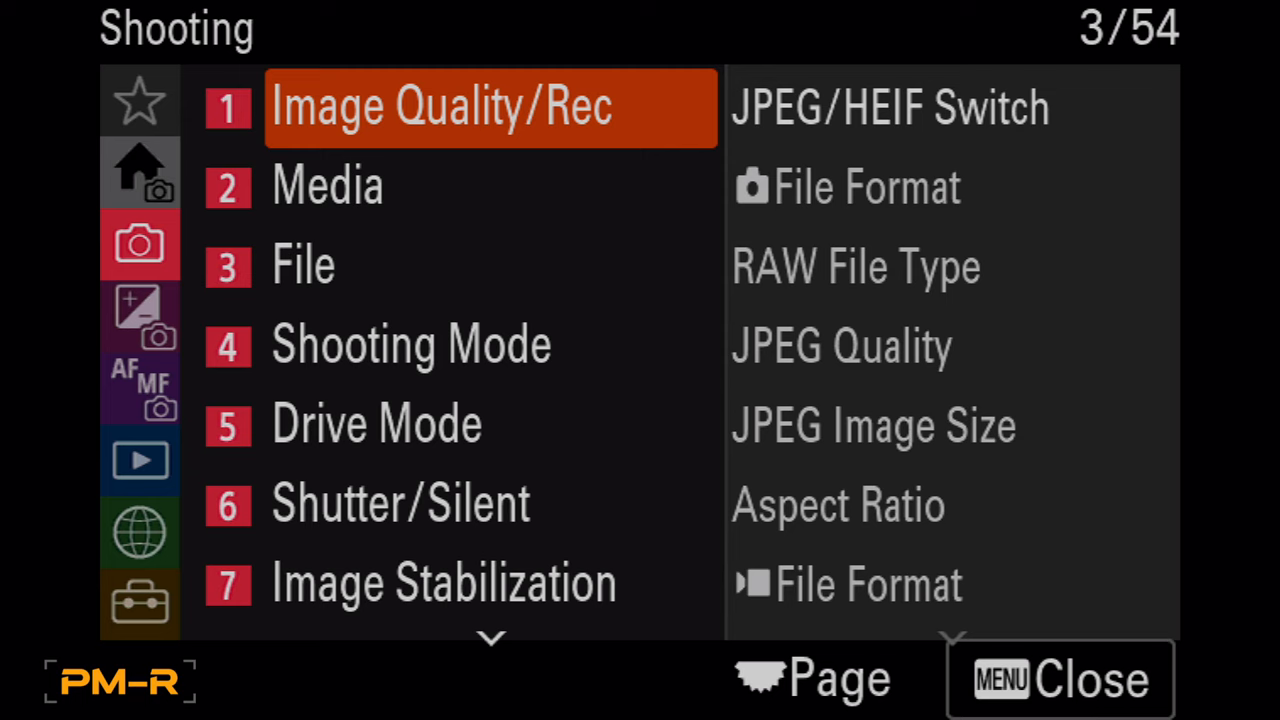
Set JPEG/HEIF Switch to JPEG and the movie Rec Frame Rate to 30p, then check Color Space
left_click(888, 108)
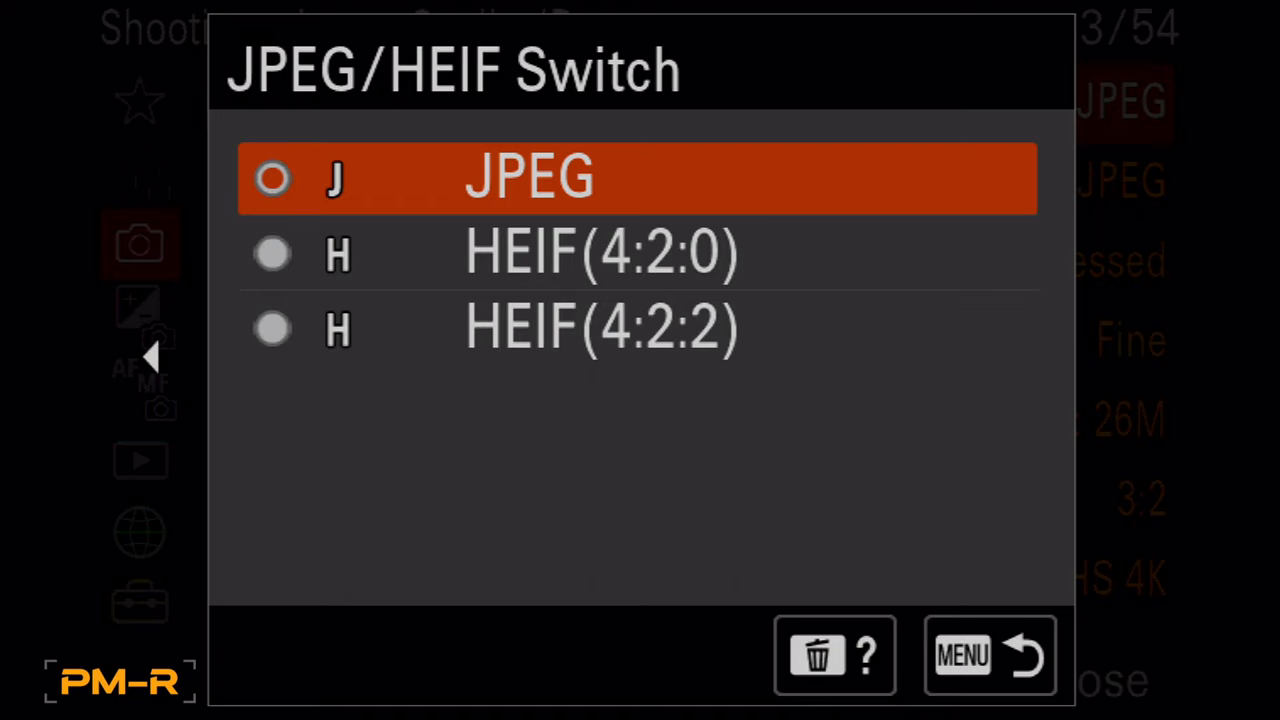
left_click(988, 656)
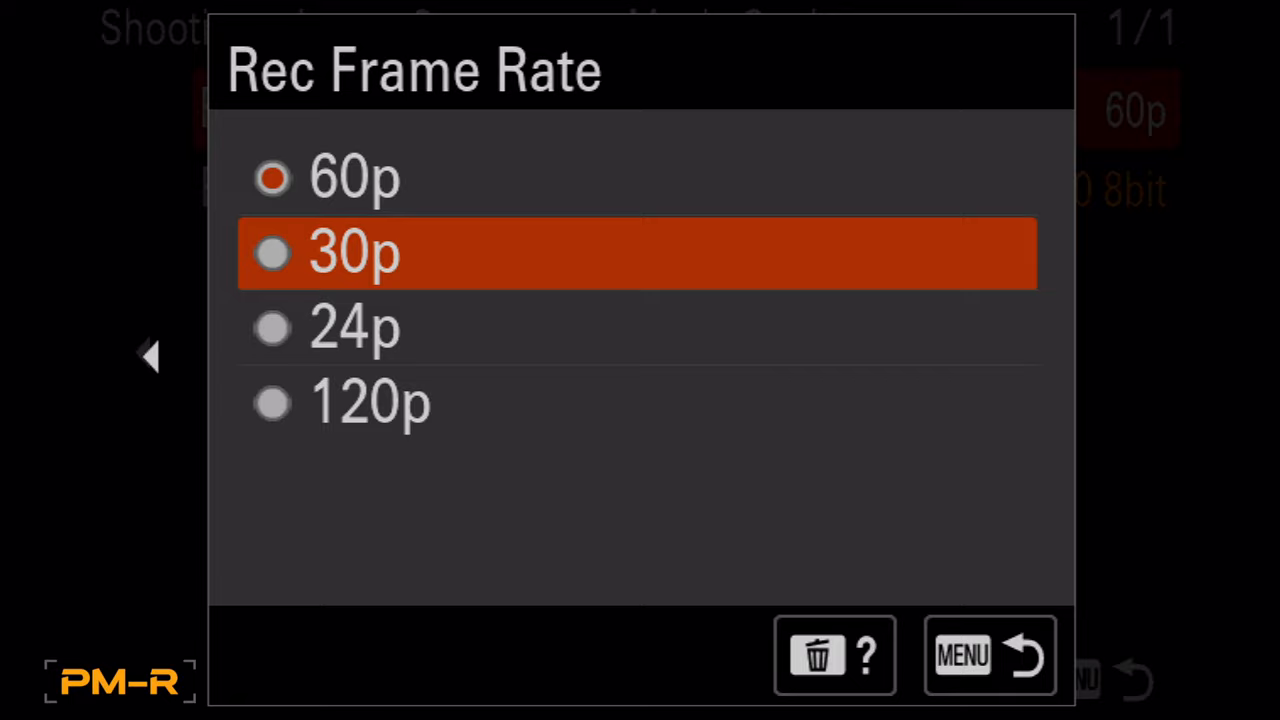
left_click(352, 252)
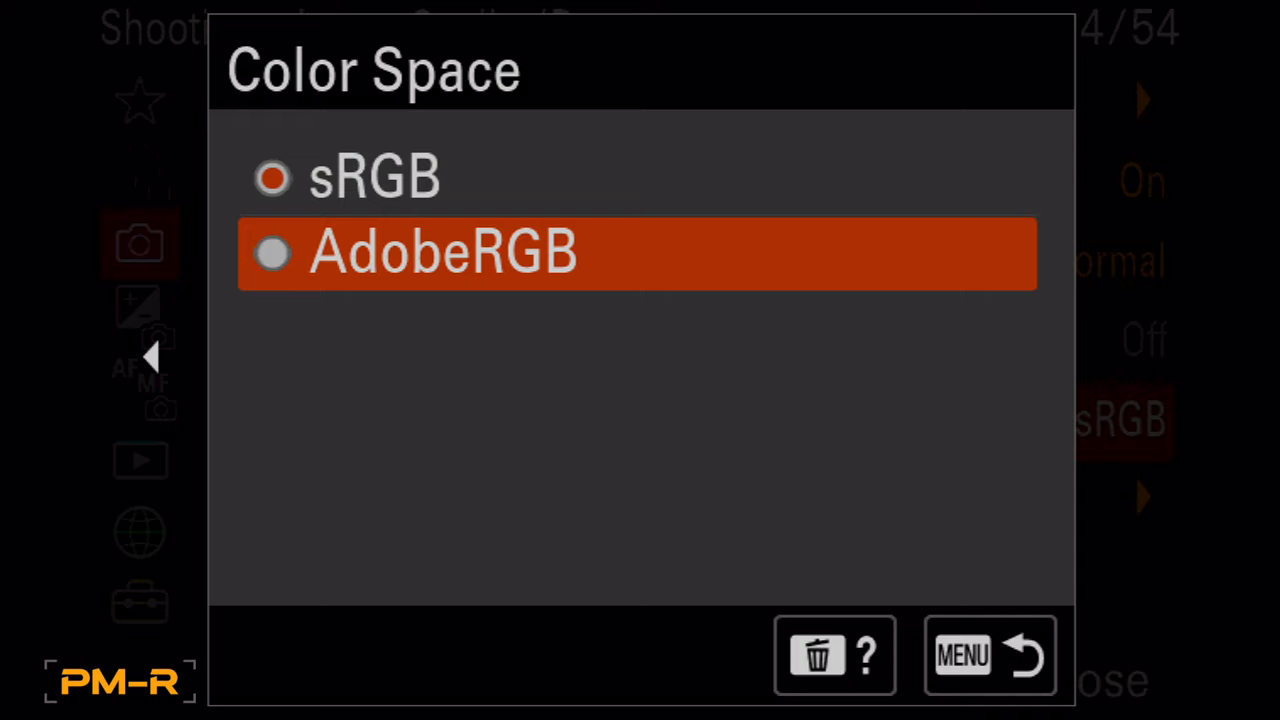
left_click(988, 656)
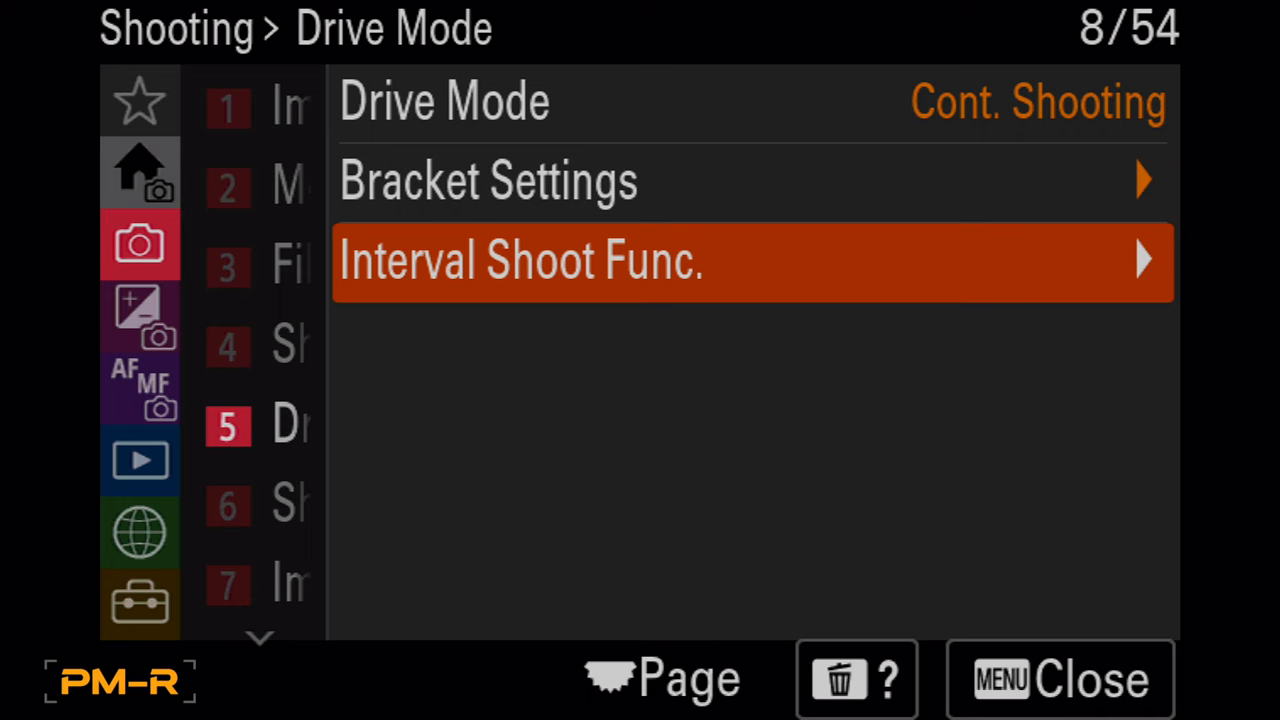
Set Drive Mode to Cont. Shooting, Shutter Type to Mechanical, and Release w/o Card to Enable
left_click(660, 678)
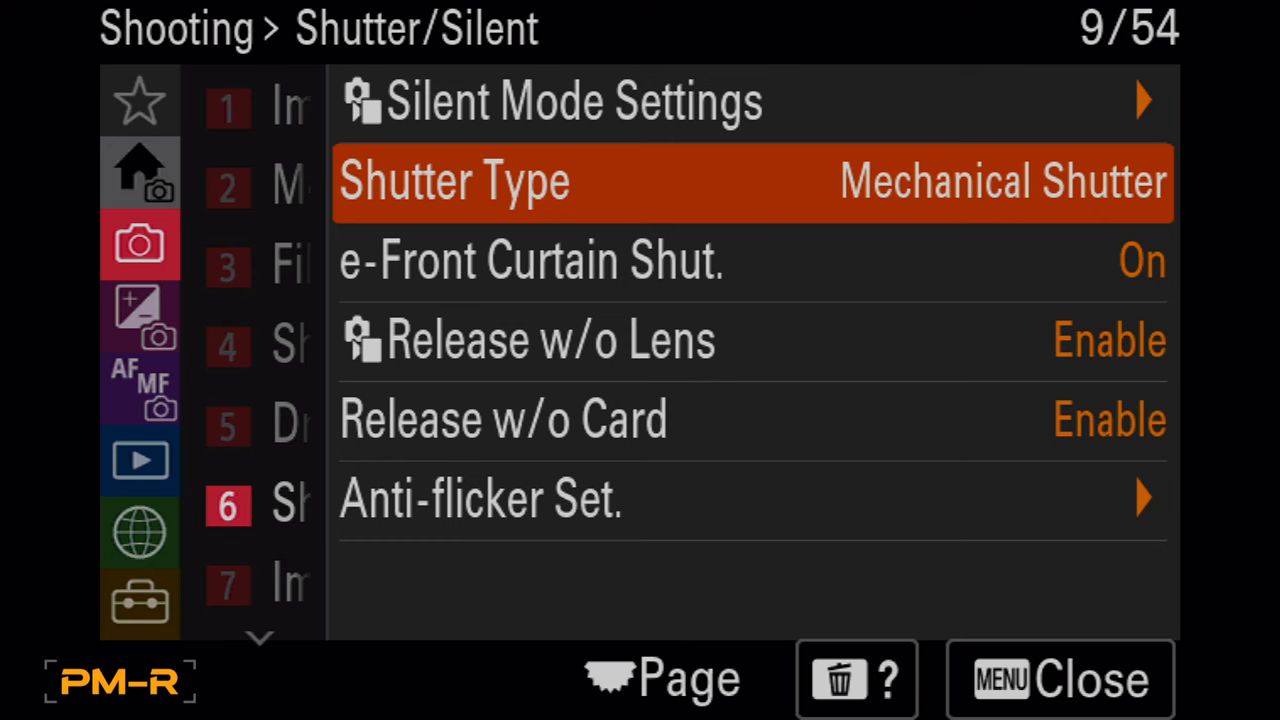
left_click(504, 420)
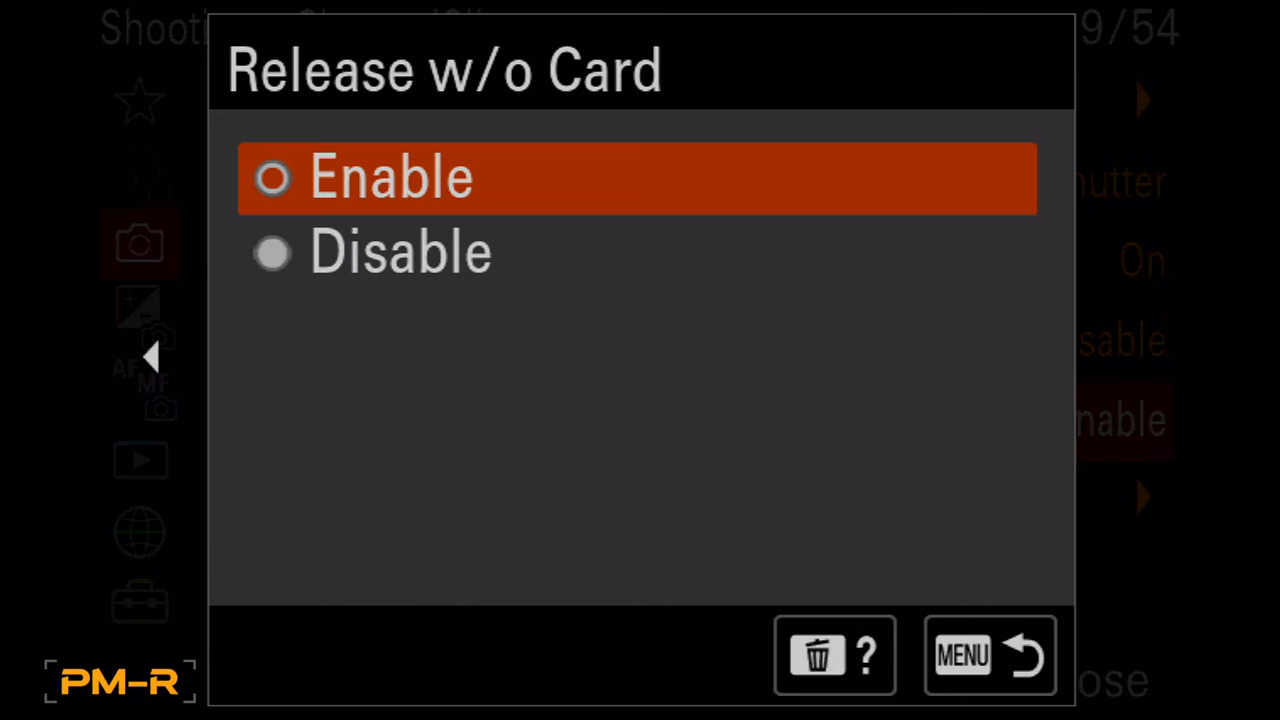
left_click(988, 656)
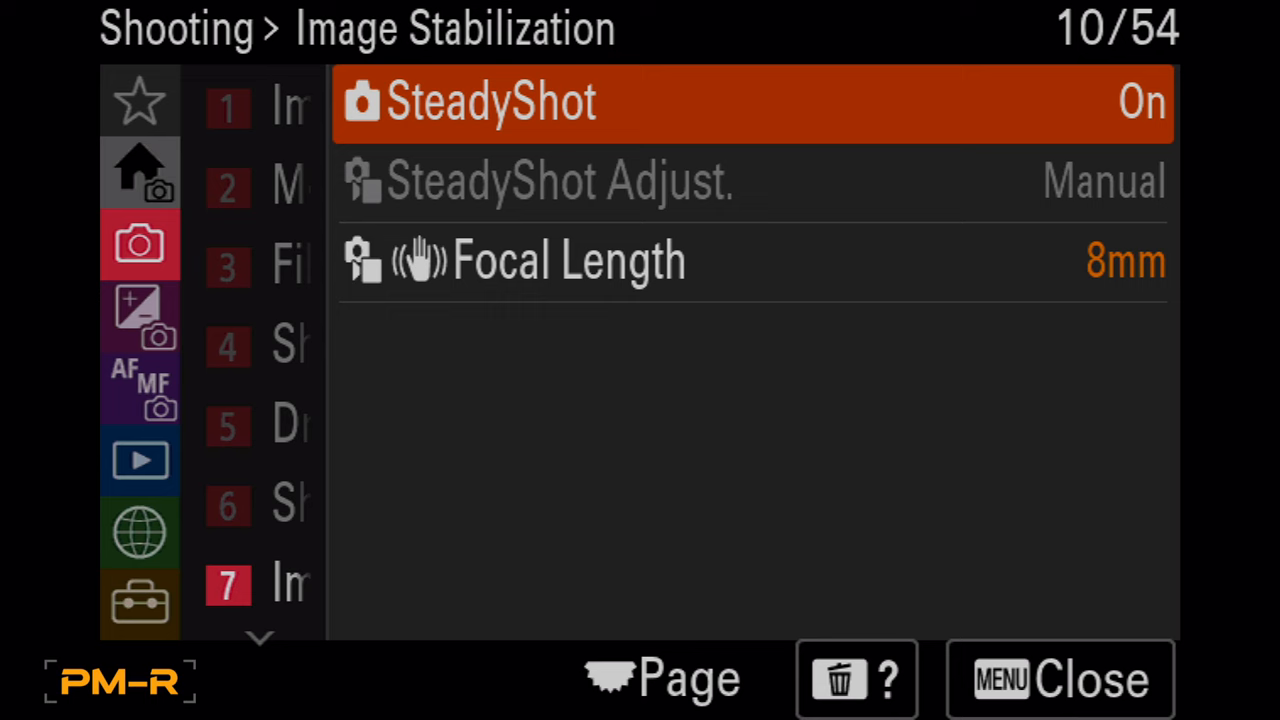
Set Live View Display to Setting Effect ON
left_click(540, 260)
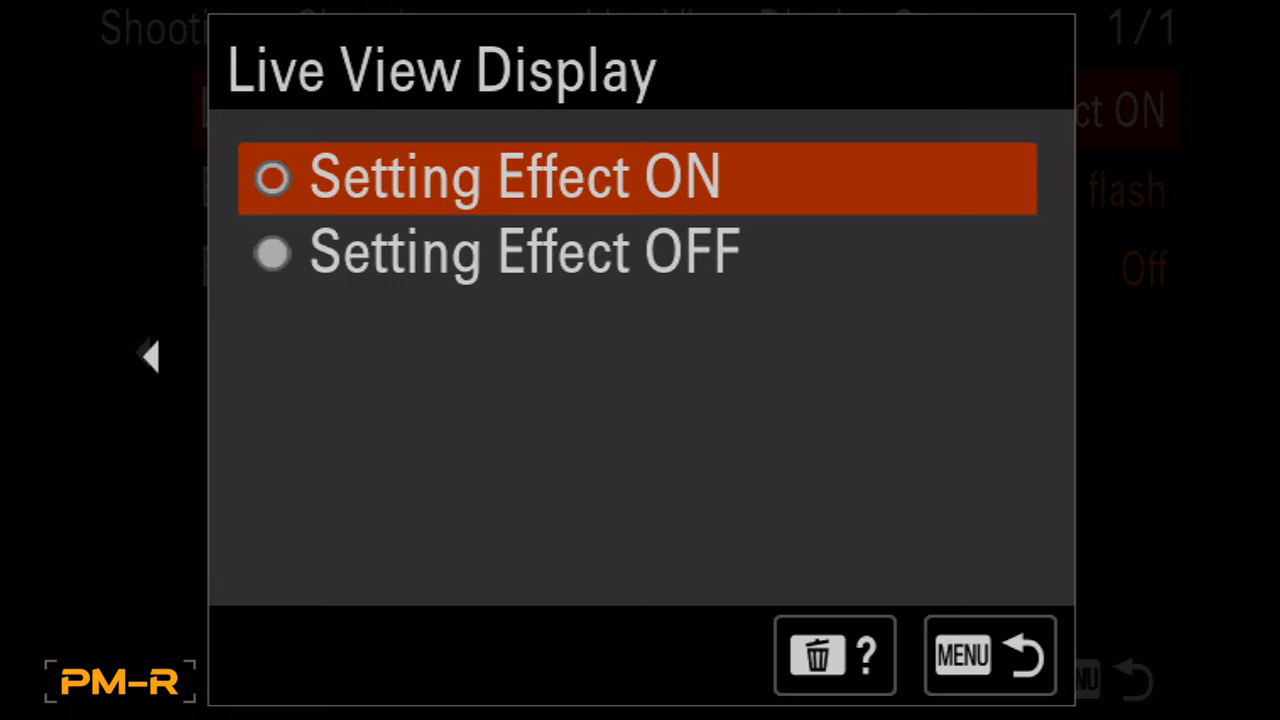
left_click(960, 656)
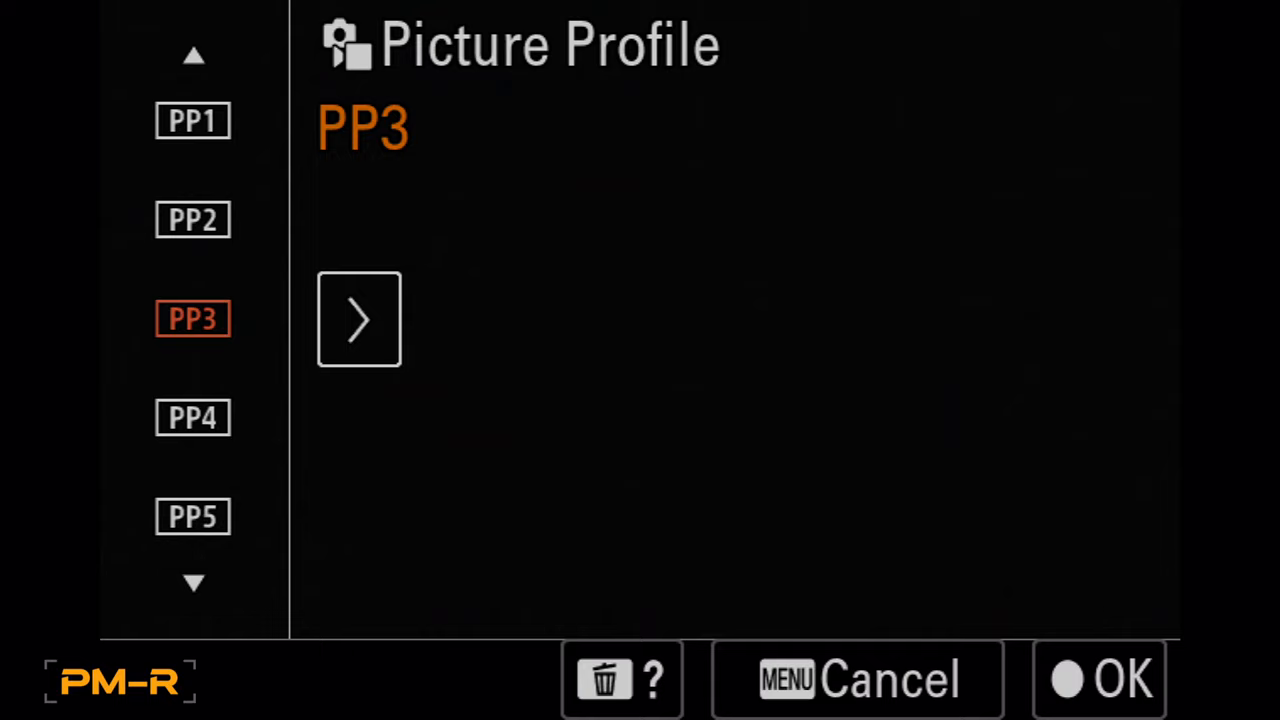
Select Picture Profile PP3 and confirm it
left_click(856, 680)
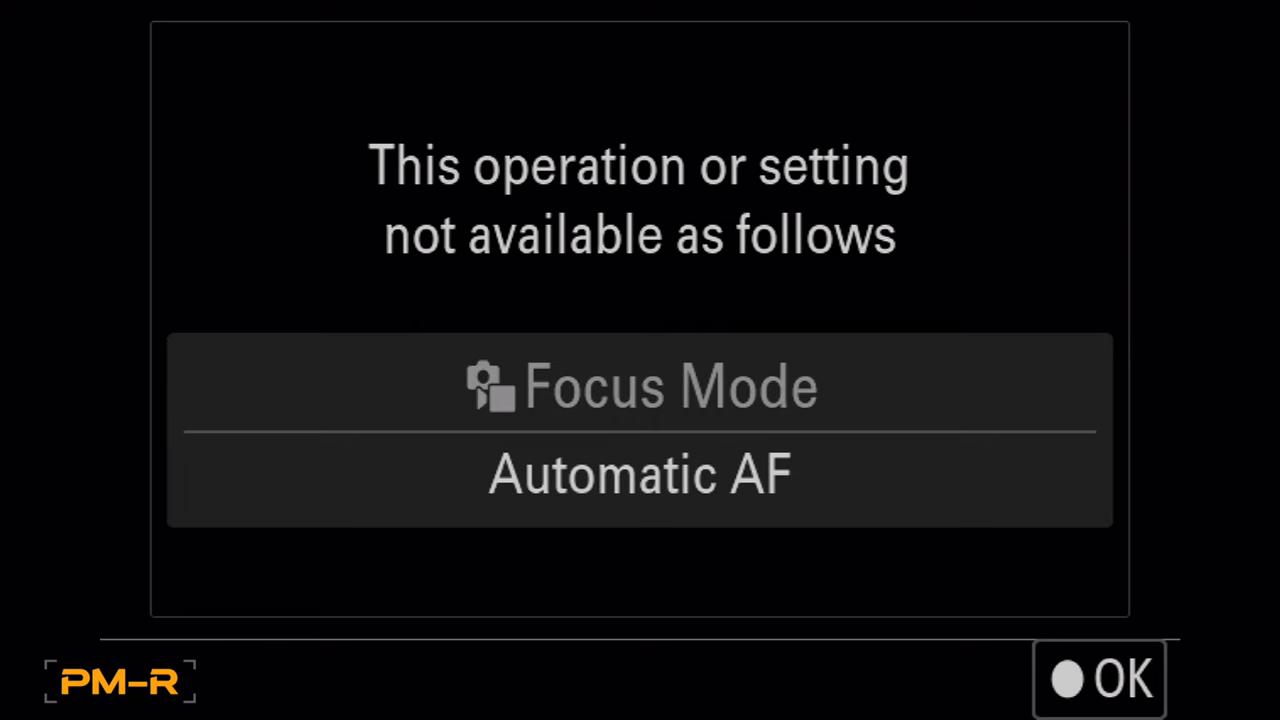
Dismiss the Automatic AF notice and set Focus Area to Tracking: Spot M
left_click(1100, 678)
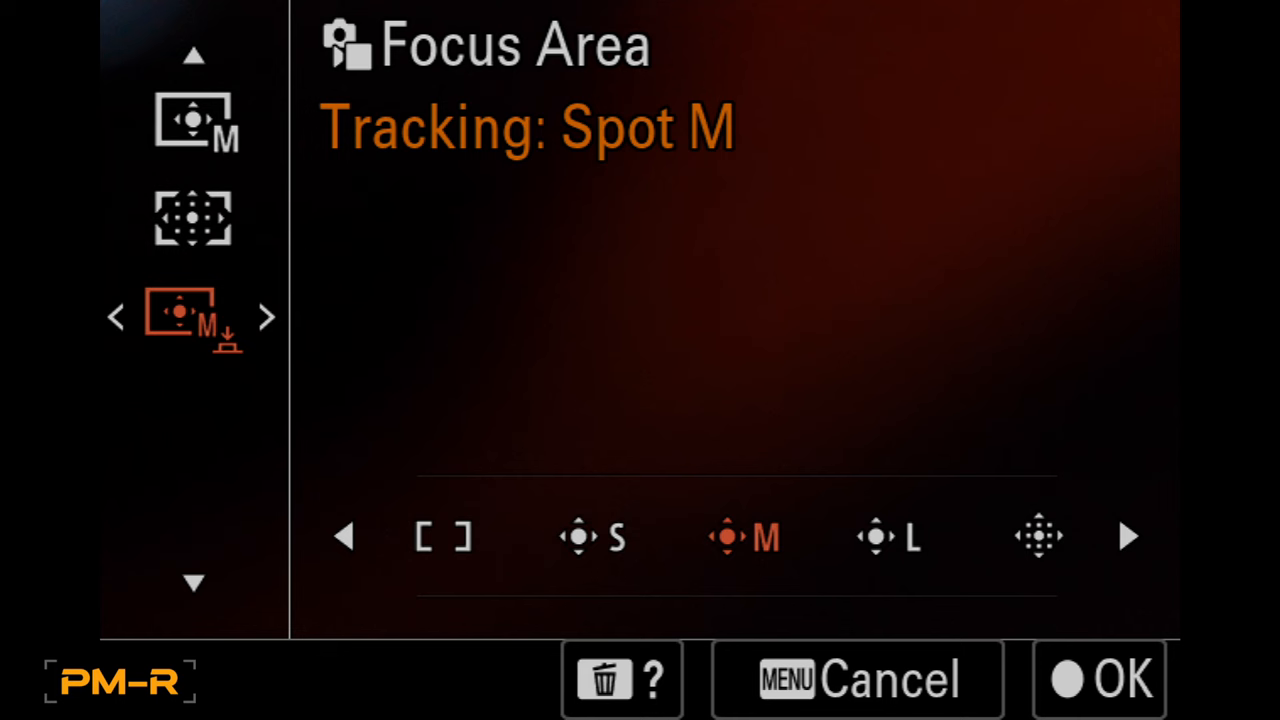
left_click(1098, 680)
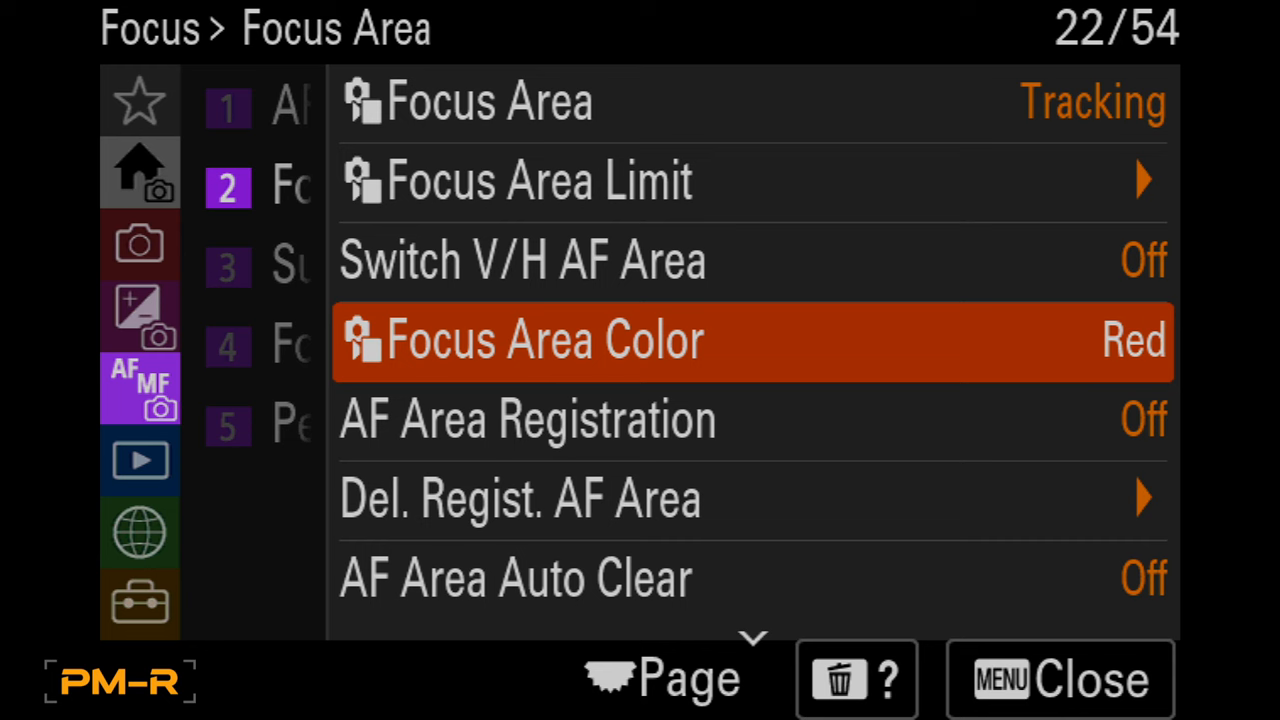
scroll("down", 3)
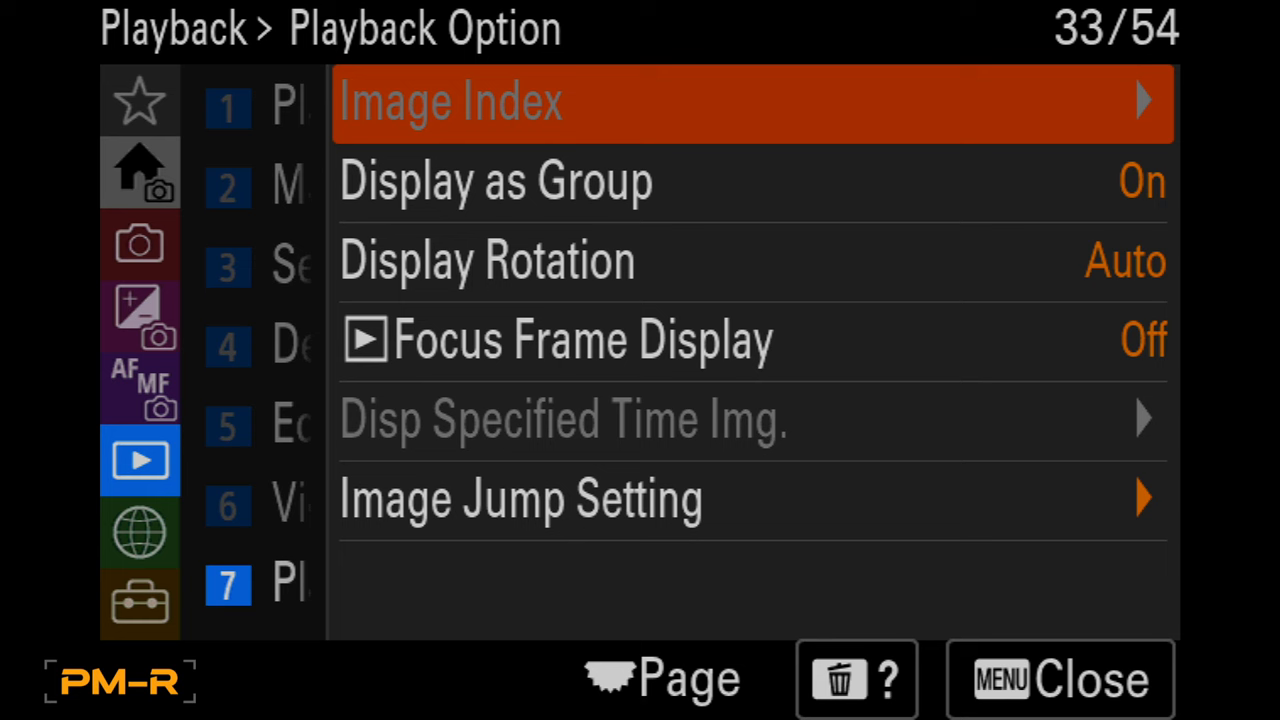
Open the Playback Option page on the Playback tab
left_click(584, 340)
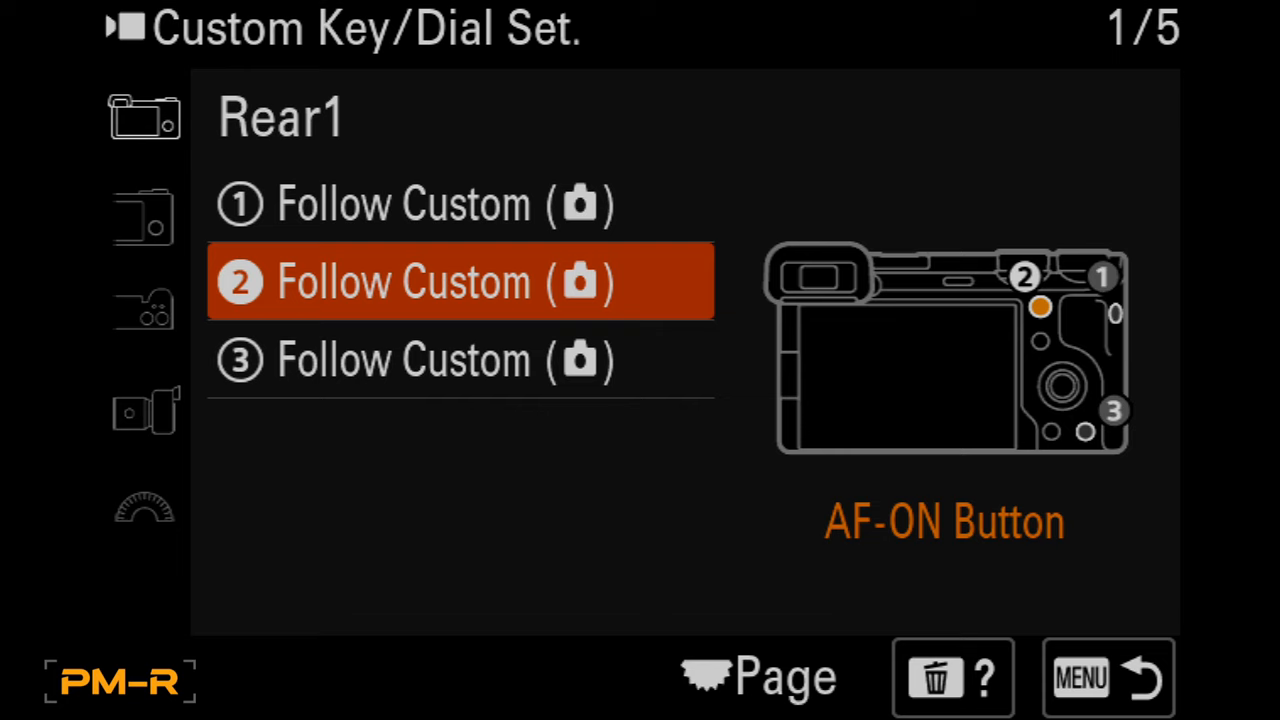
Assign the Rear1 AF-ON Button to Tracking On + AF On in Custom Key/Dial Set
left_click(460, 280)
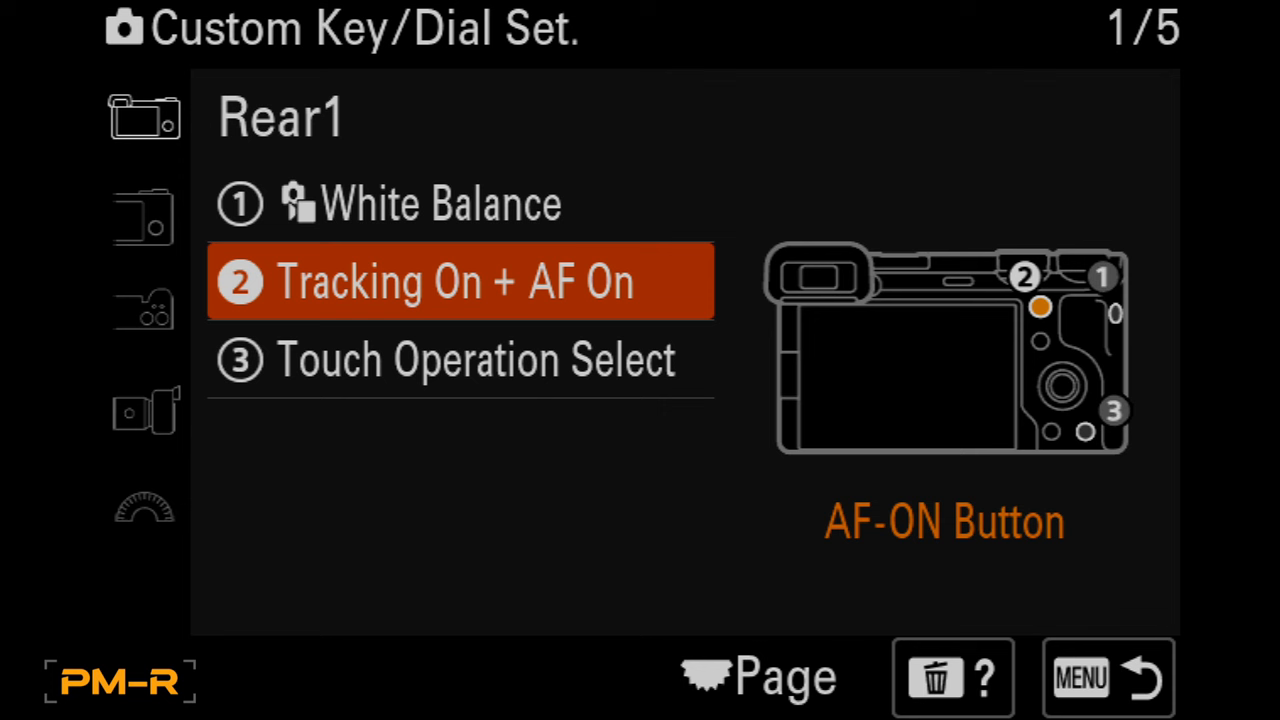
left_click(758, 676)
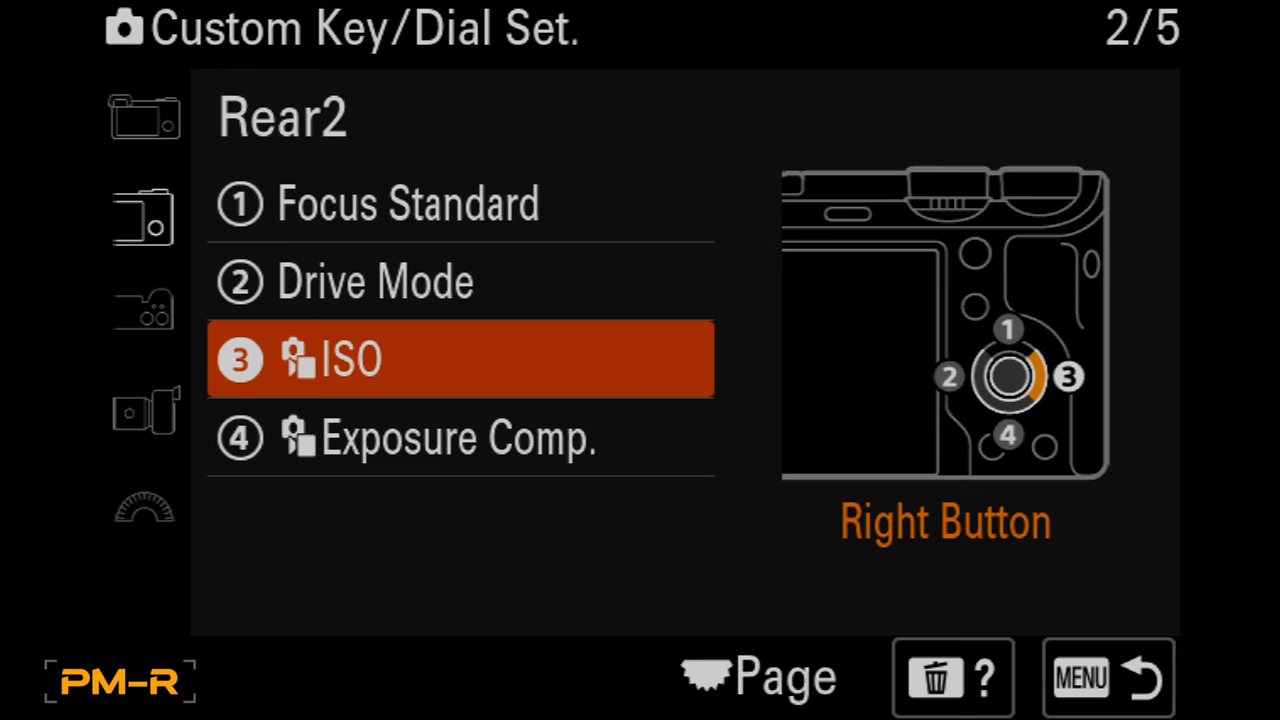